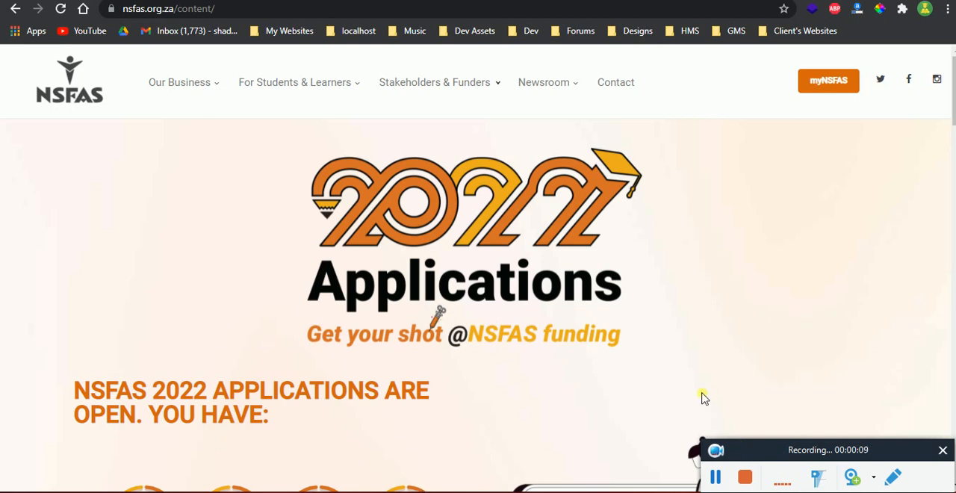
mouse_move(720, 389)
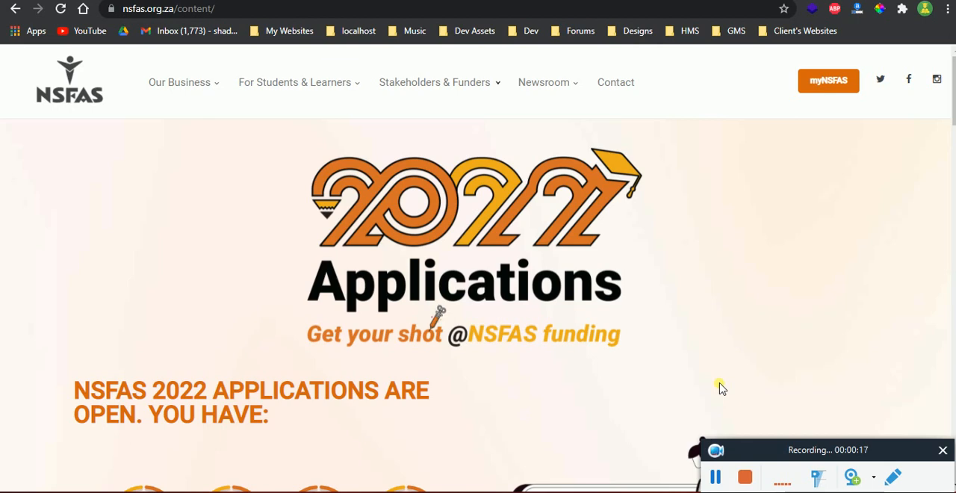
mouse_move(765, 302)
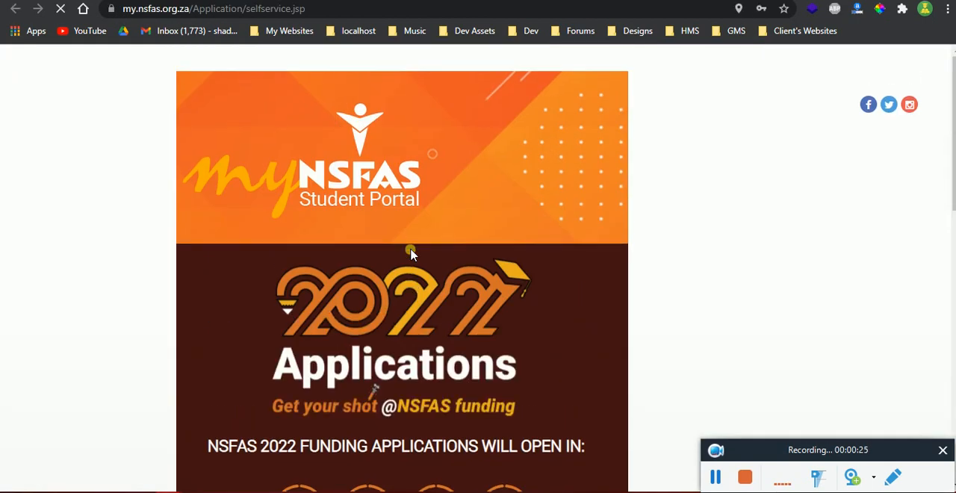
- Begin Complete Registration from the sign-in form
scroll(down, 3)
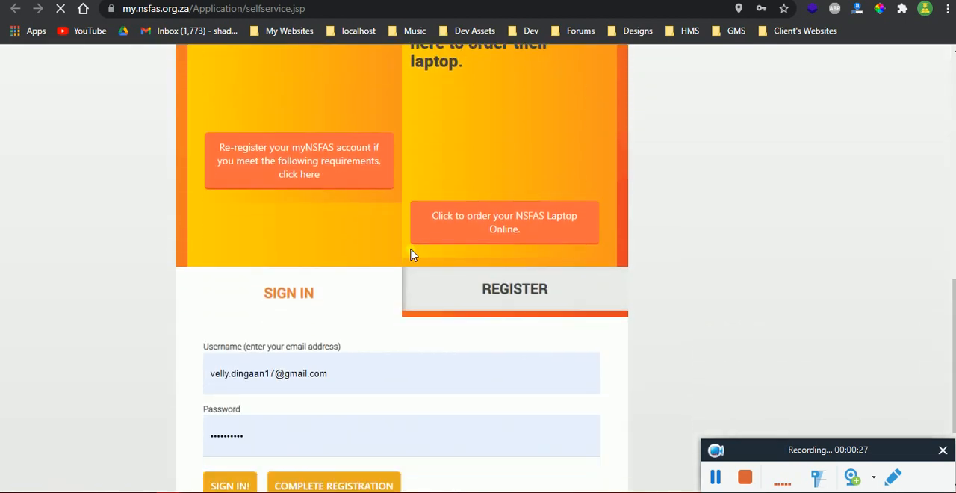
scroll(down, 3)
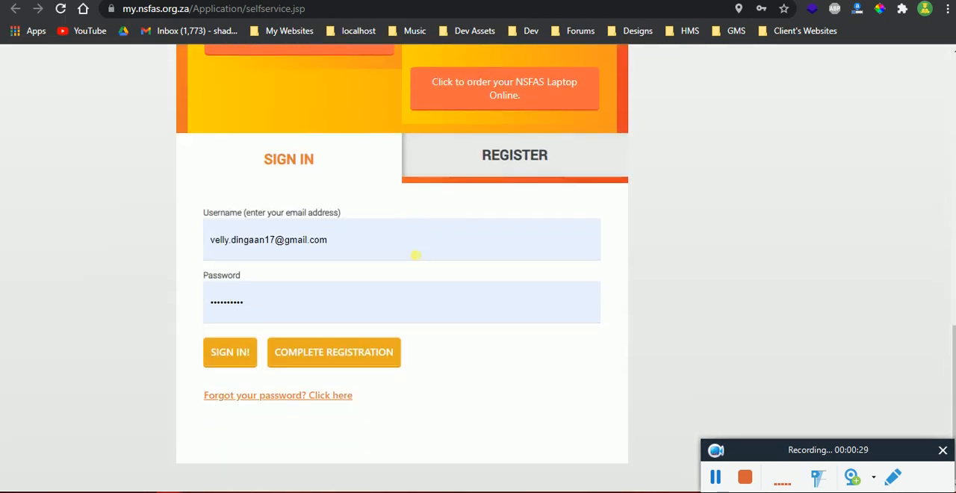
mouse_move(326, 356)
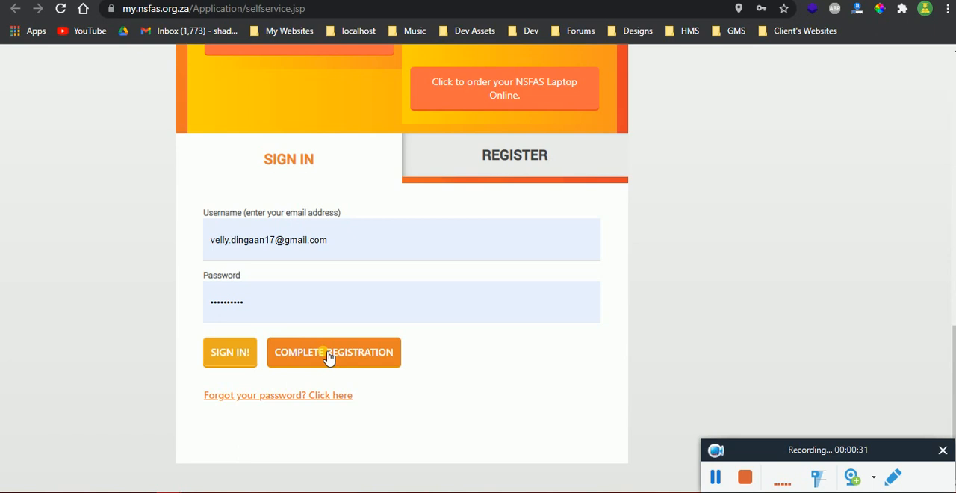
mouse_move(356, 374)
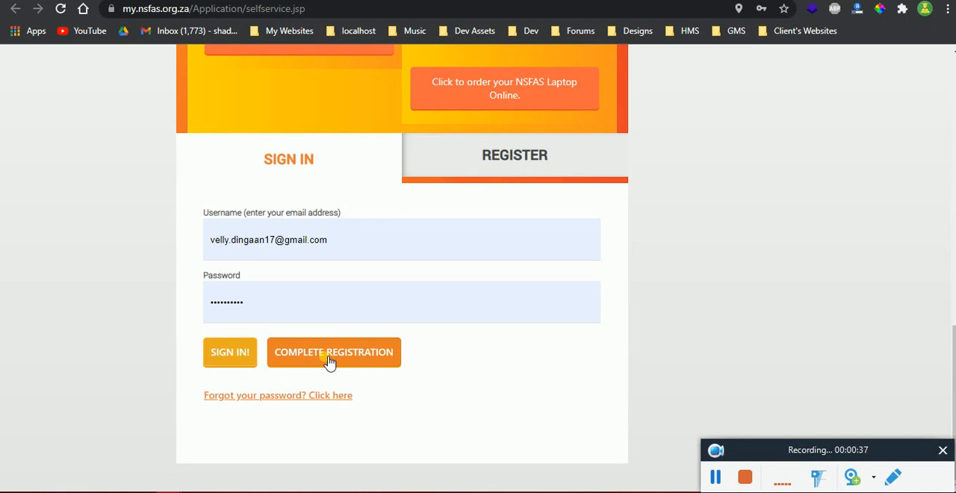
click(334, 353)
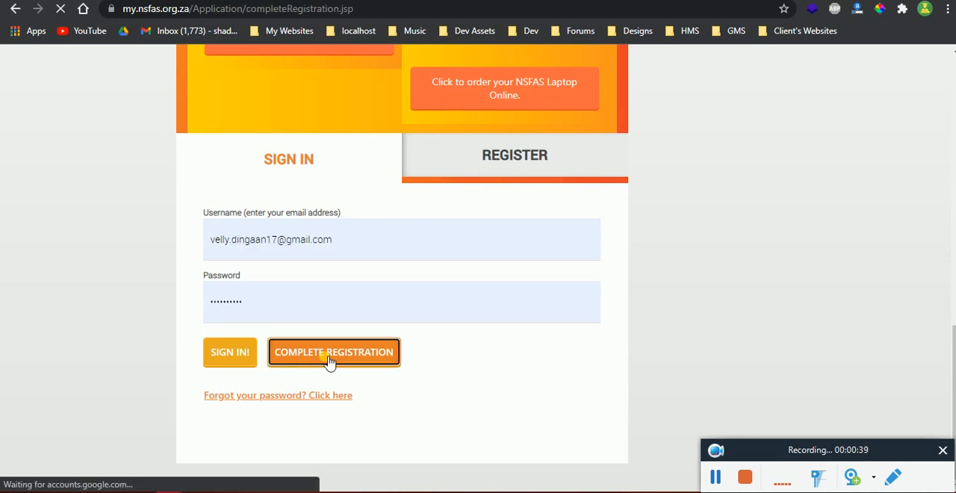
click(333, 352)
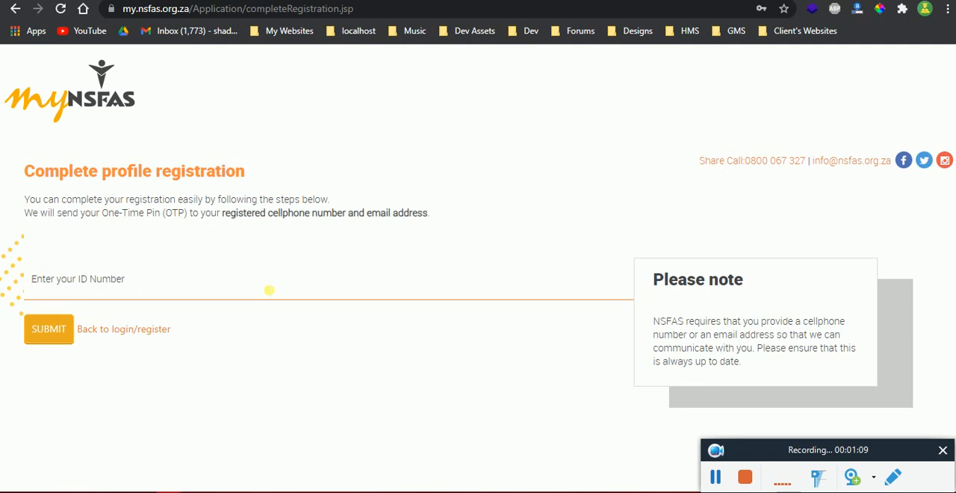
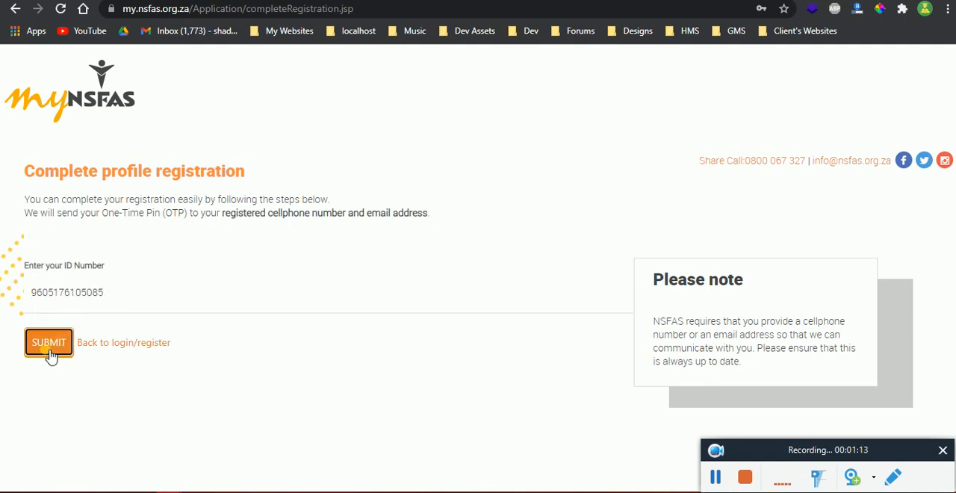
click(47, 343)
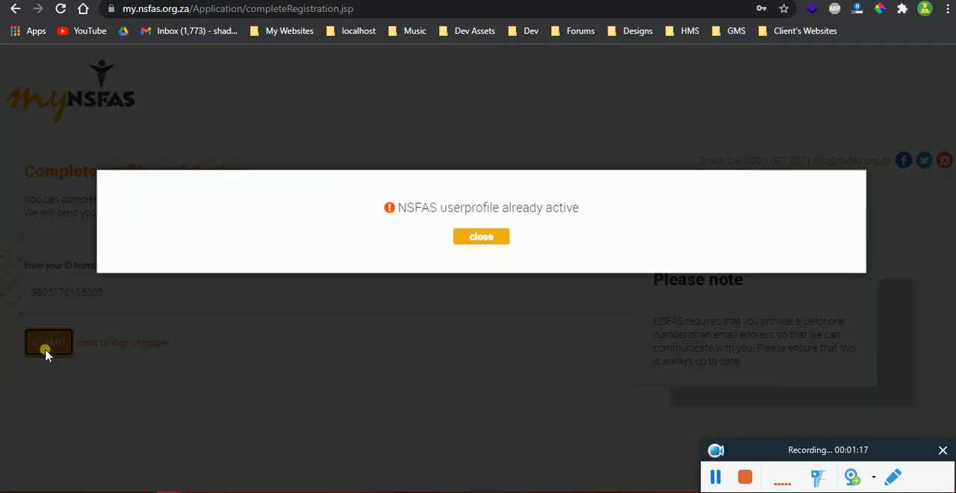
mouse_move(294, 209)
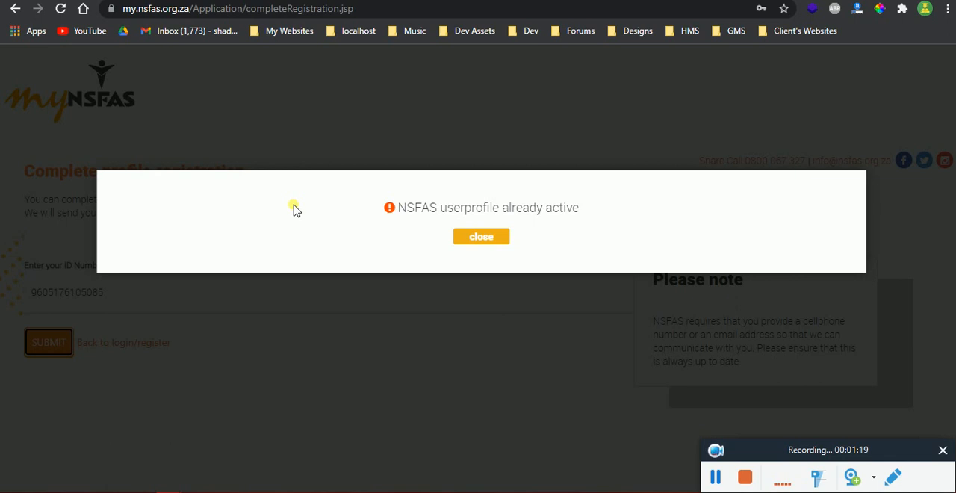
mouse_move(340, 211)
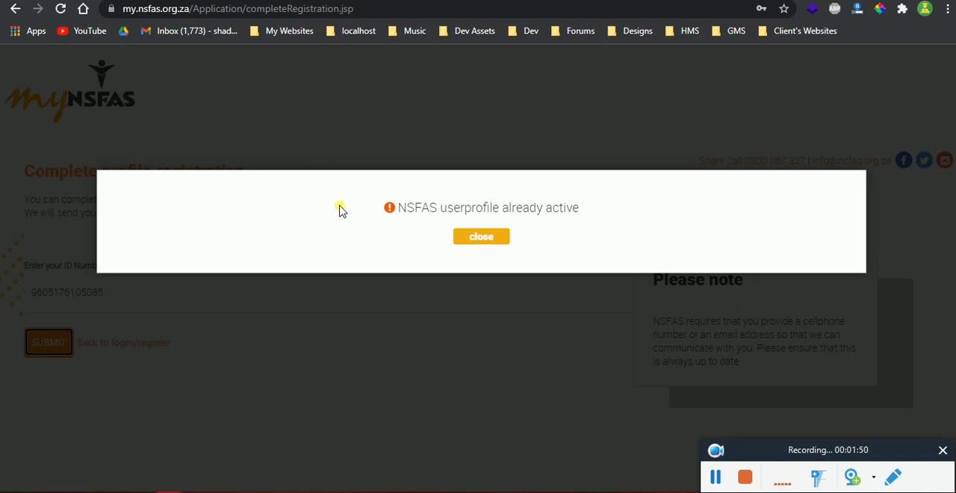
mouse_move(493, 239)
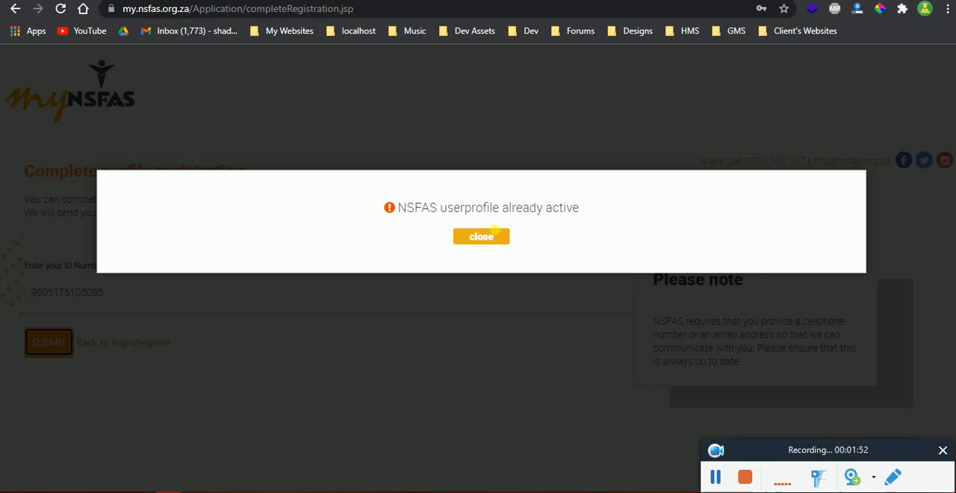
- Dismiss the 'NSFAS userprofile already active' error popup
click(482, 236)
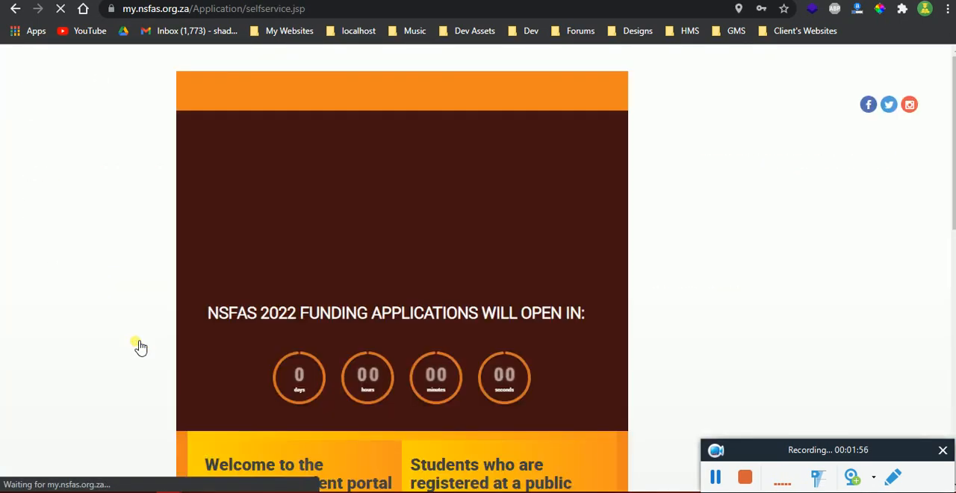
- Start forgot-password recovery from the sign-in form, revealing the applicant ID field
scroll(down, 3)
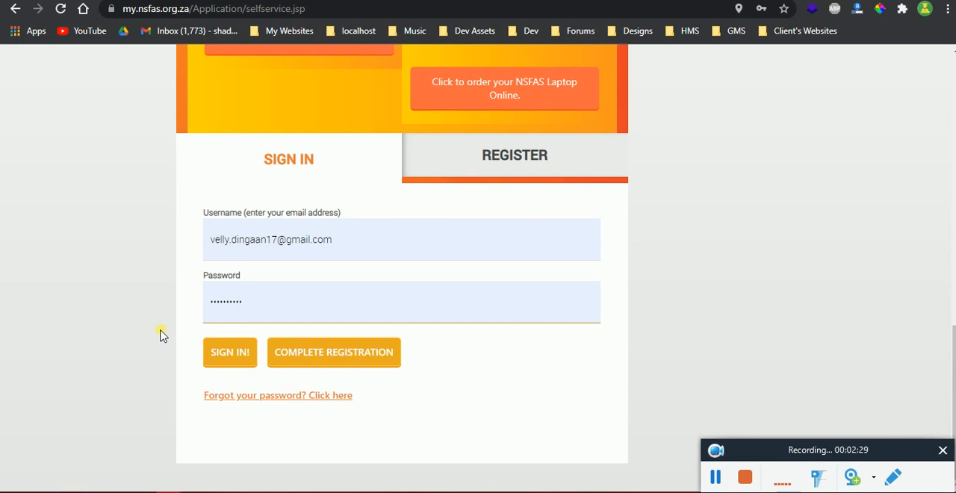
mouse_move(235, 389)
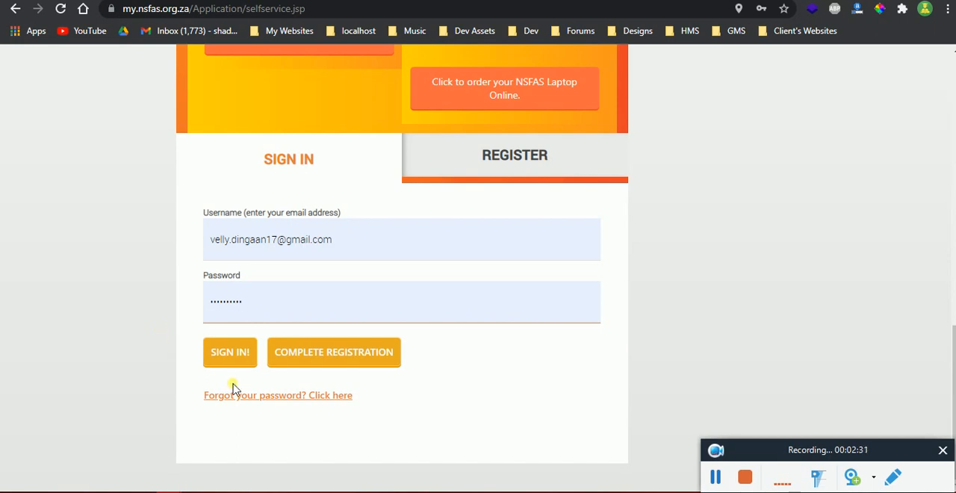
click(278, 394)
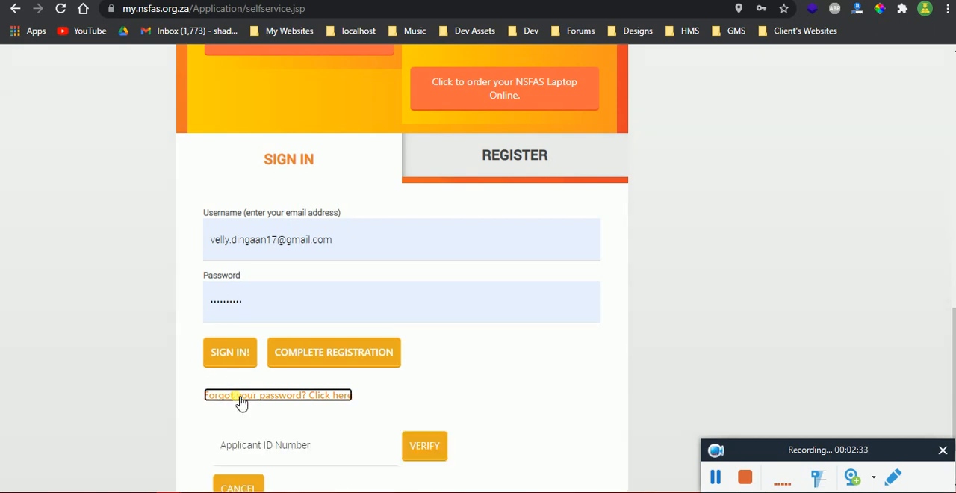
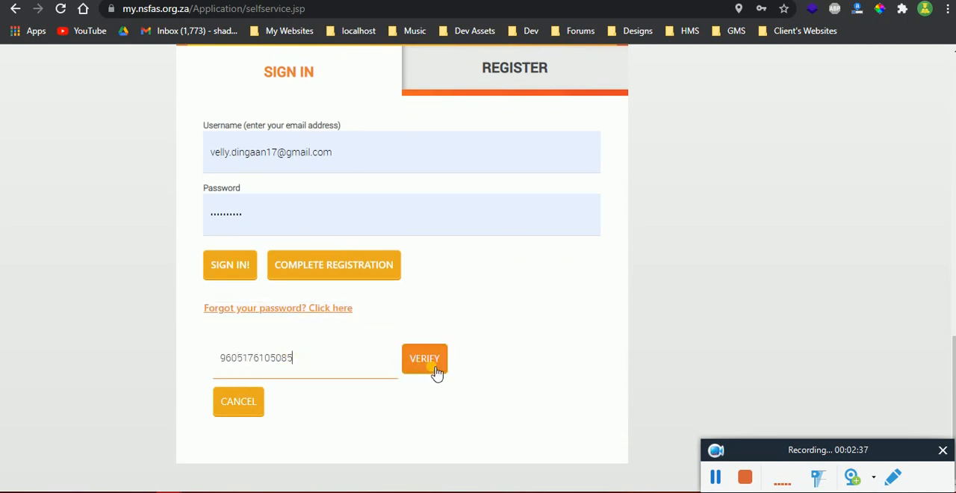
click(425, 359)
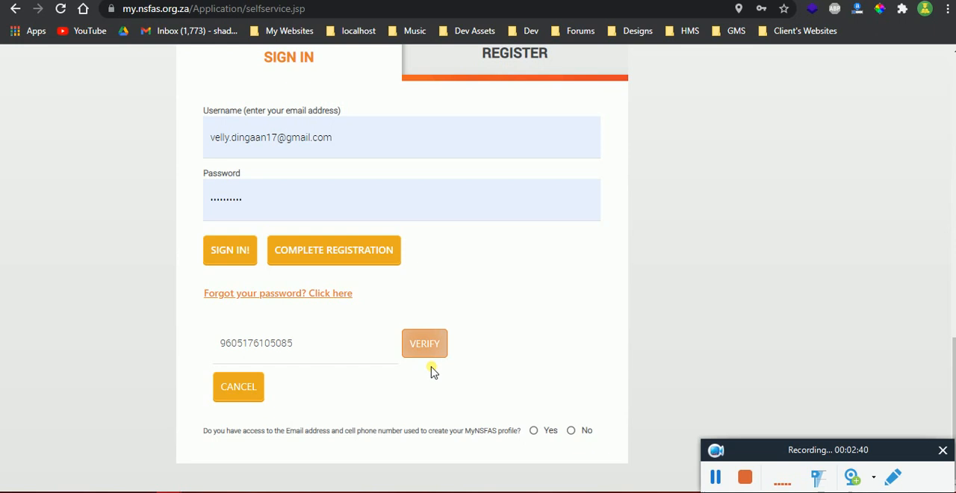
mouse_move(554, 441)
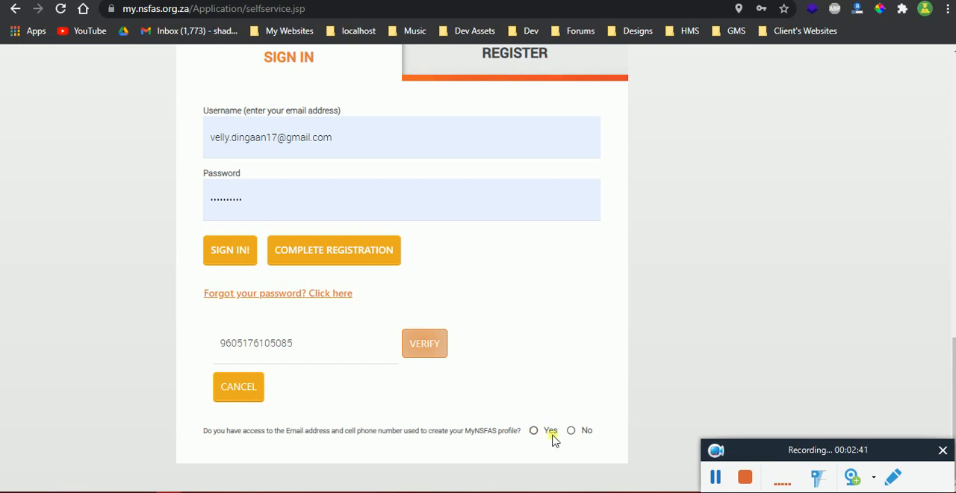
click(538, 431)
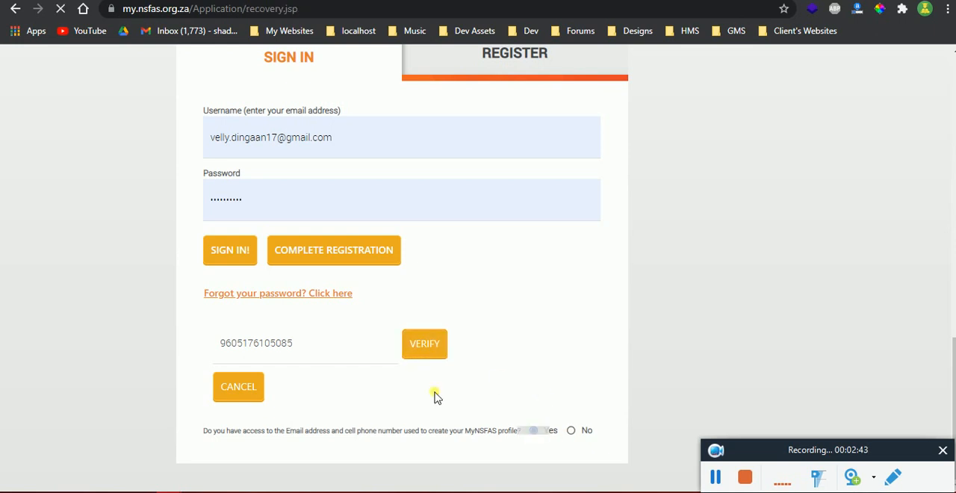
click(278, 293)
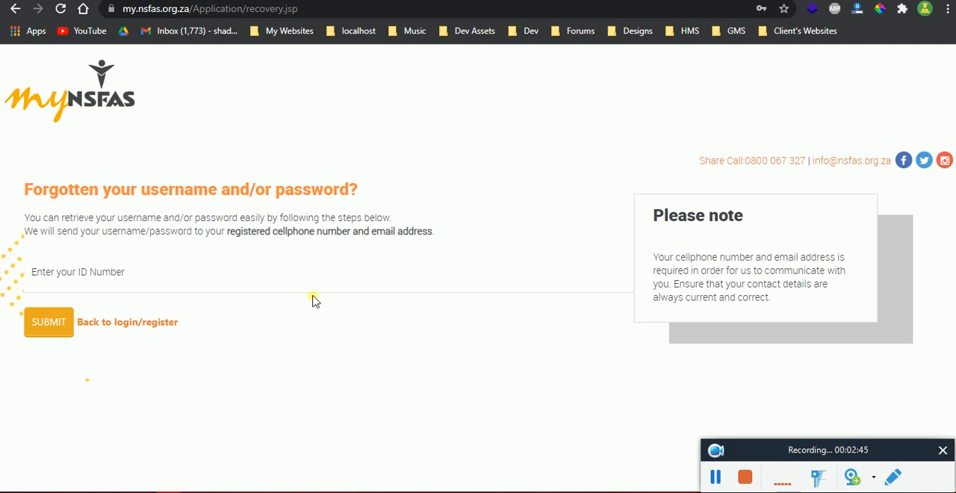
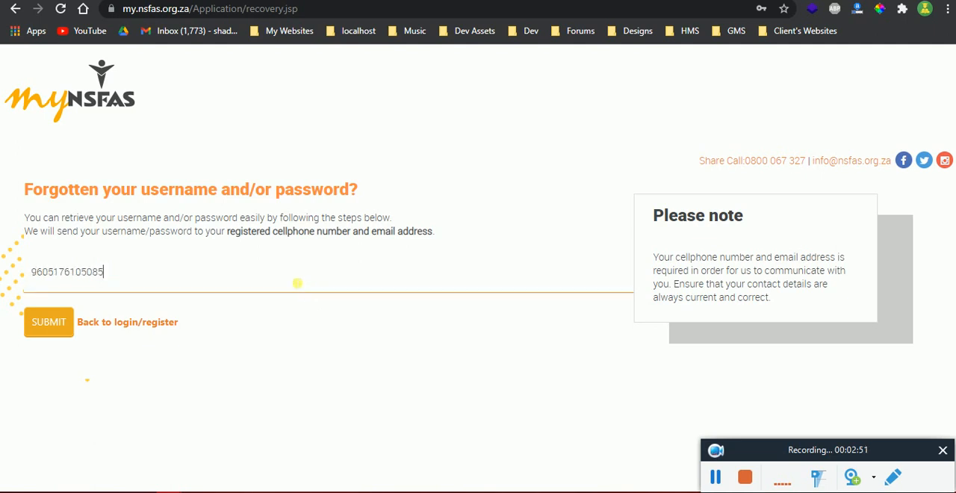
click(48, 323)
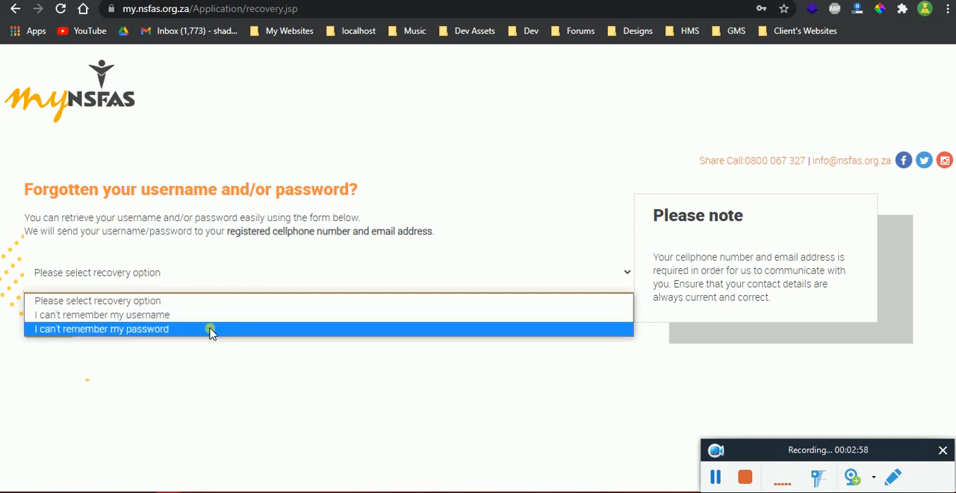
mouse_move(191, 317)
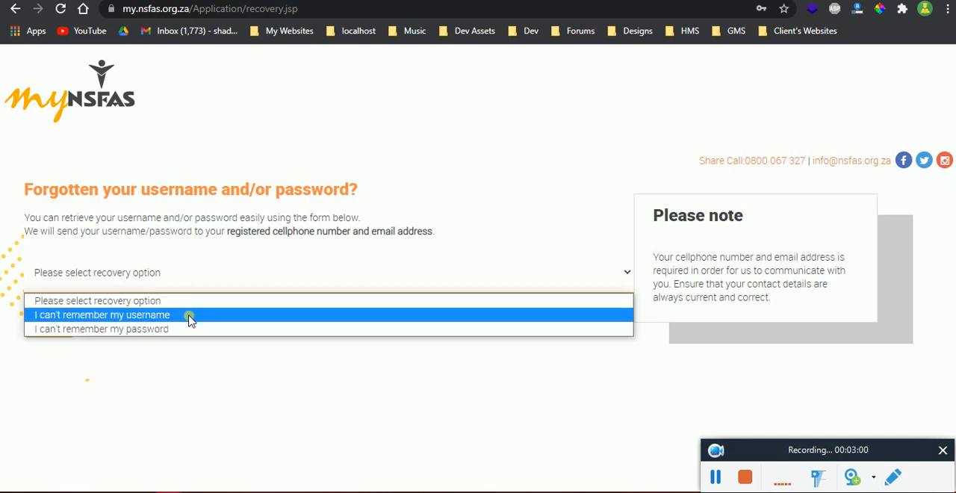
mouse_move(200, 318)
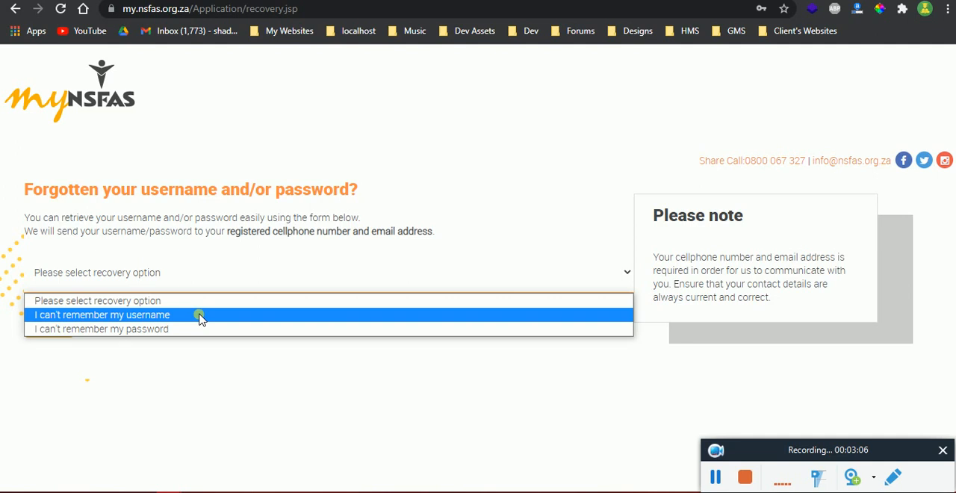
mouse_move(118, 315)
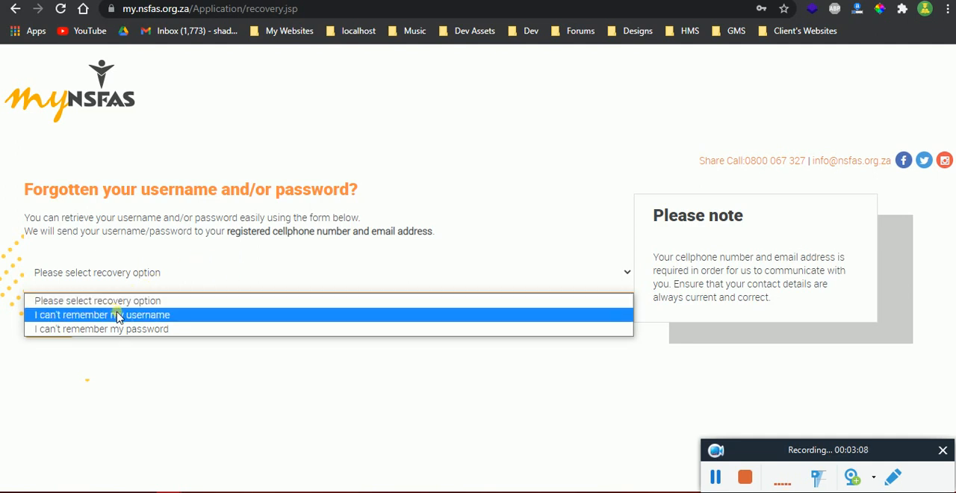
mouse_move(252, 247)
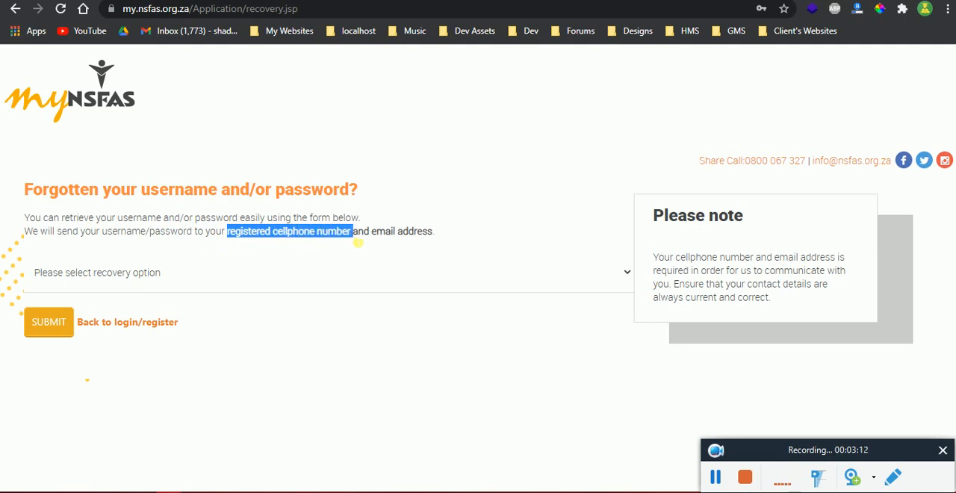
mouse_move(185, 296)
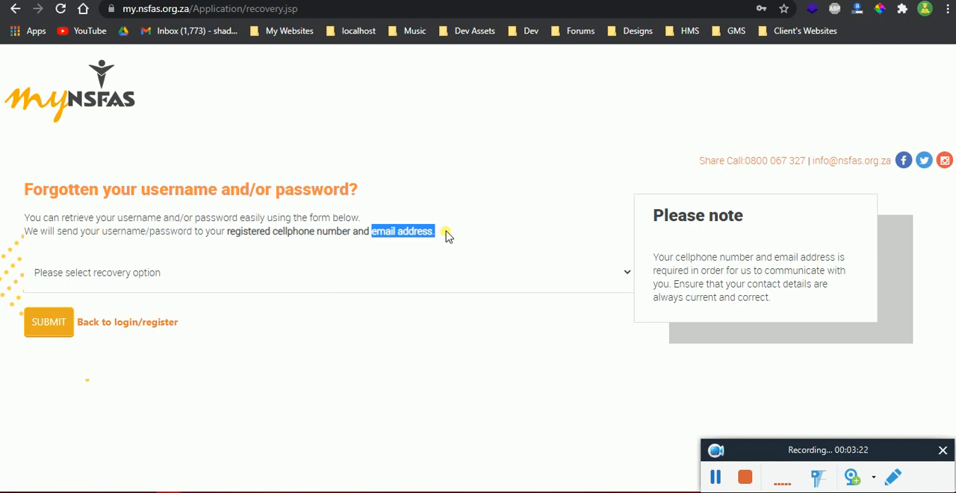
mouse_move(122, 325)
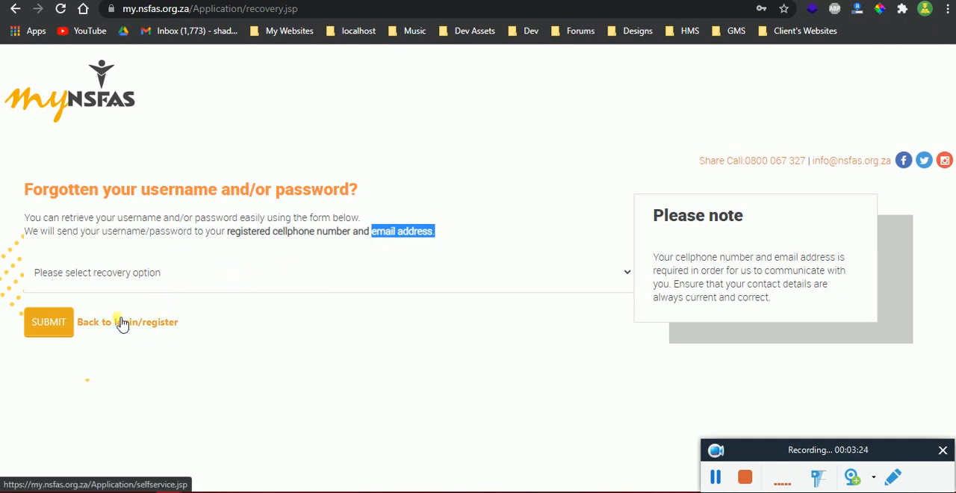
- Return to the sign-in page via 'Back to login/register'
click(127, 323)
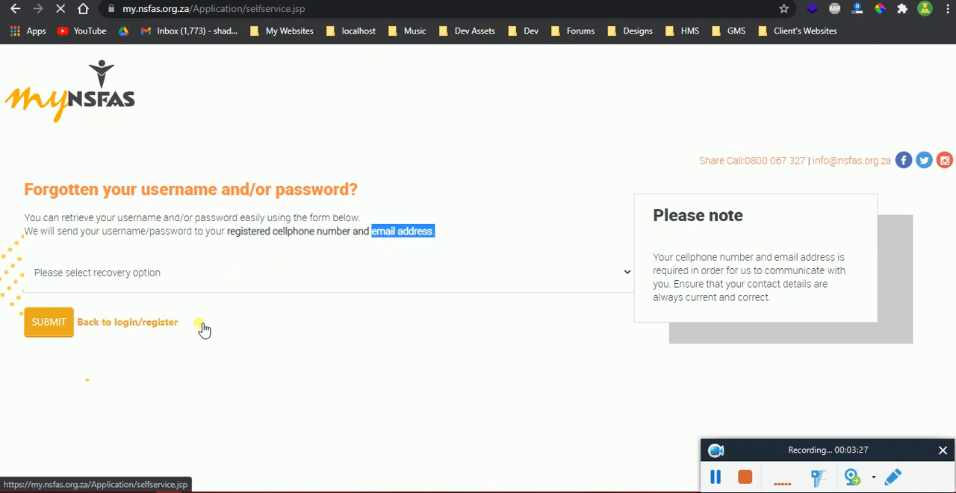
click(128, 323)
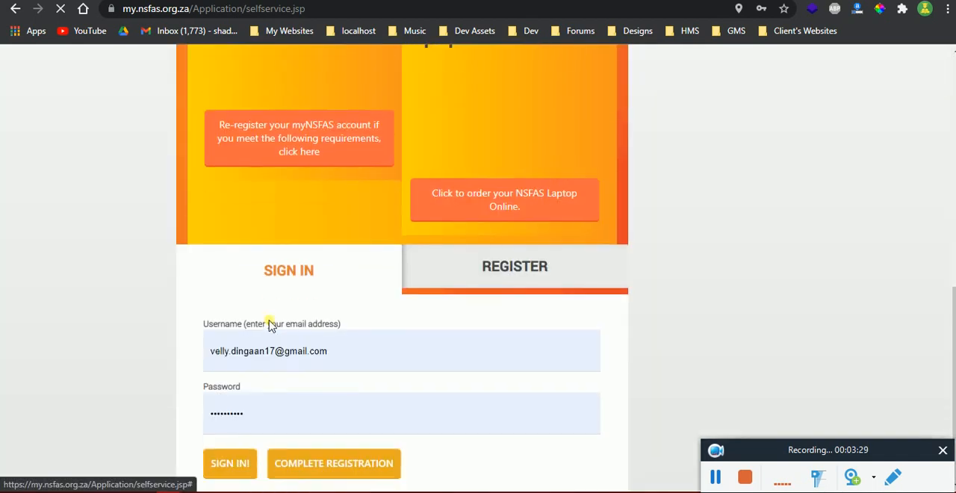
scroll(down, 3)
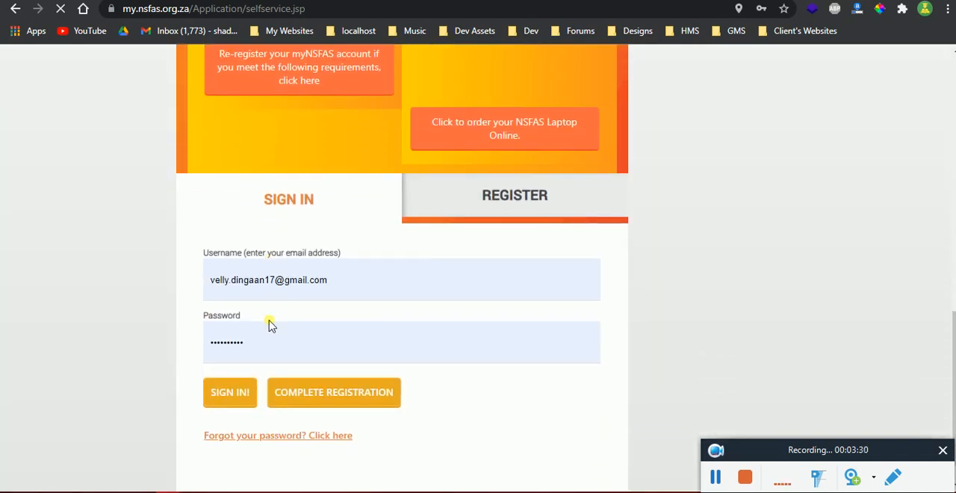